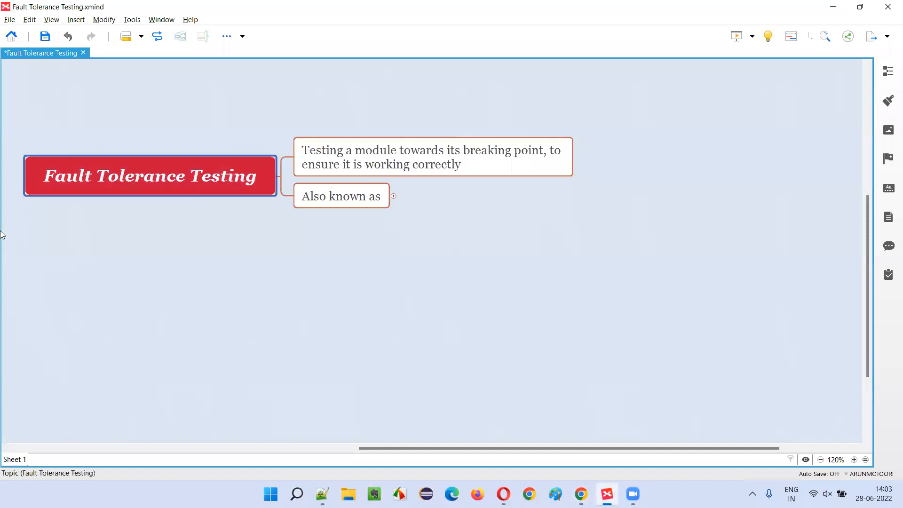
{"action": "mouse_move", "coordinate": [145, 192]}
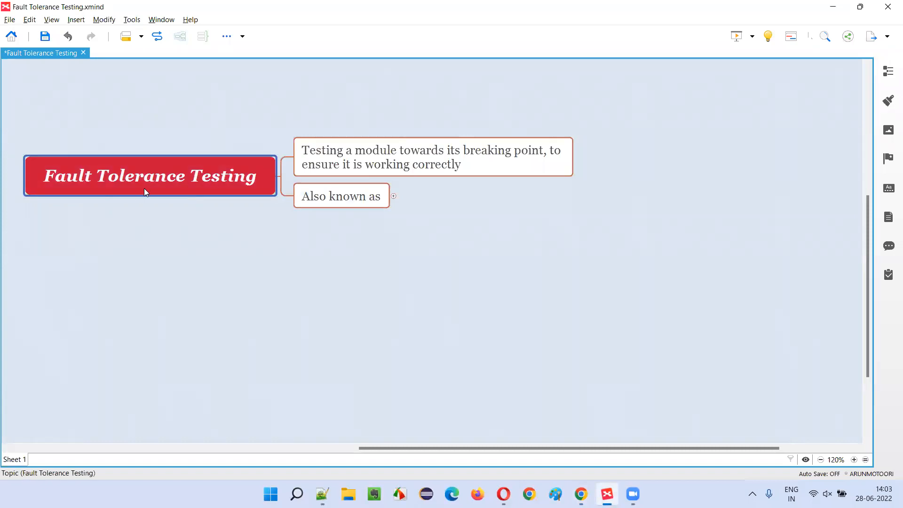
Review the definition topic and the Fault Tolerance Testing central topic
{"action": "left_click", "coordinate": [430, 157]}
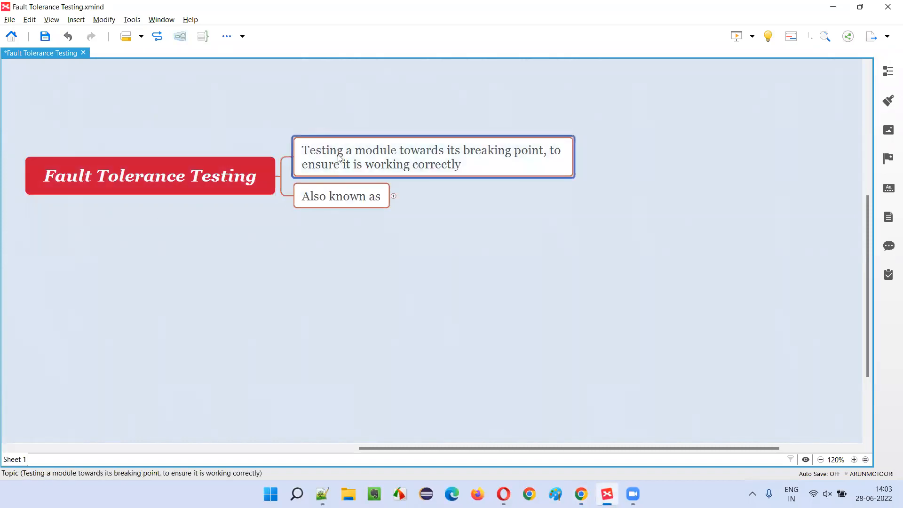
{"action": "mouse_move", "coordinate": [396, 161]}
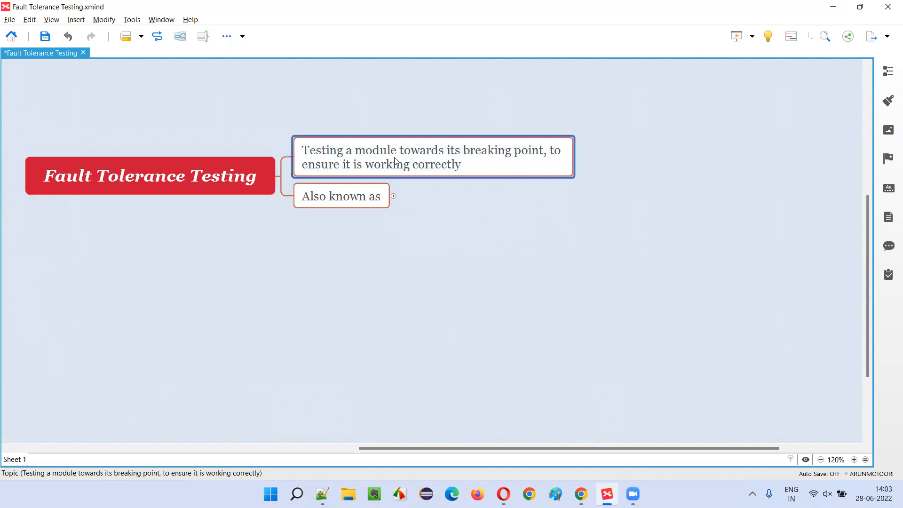
{"action": "mouse_move", "coordinate": [528, 167]}
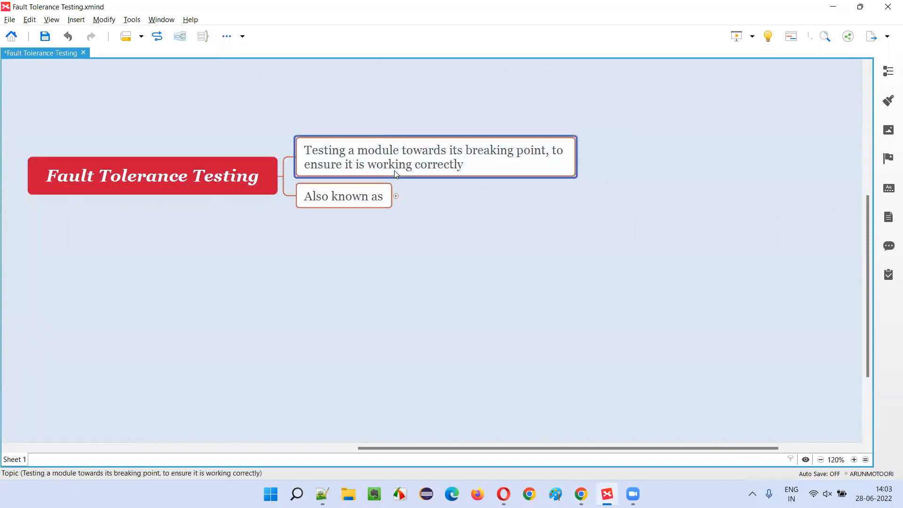
{"action": "left_click", "coordinate": [152, 176]}
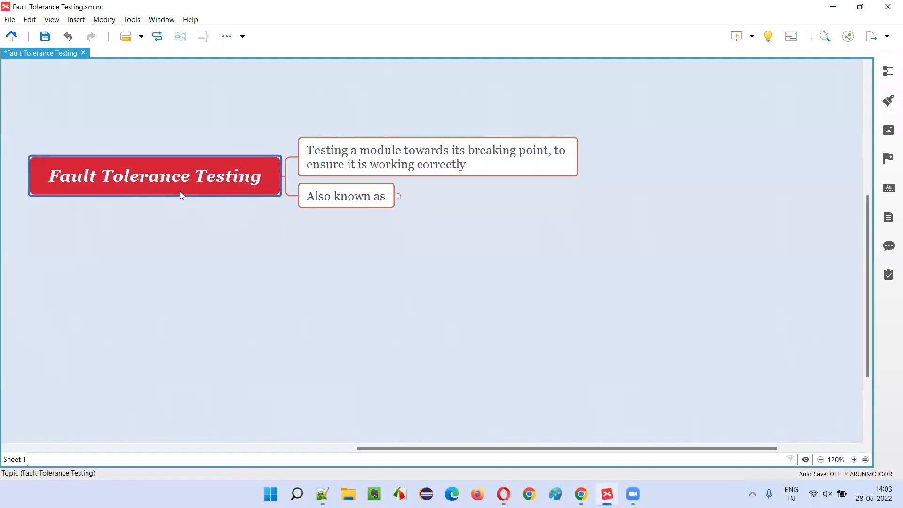
{"action": "mouse_move", "coordinate": [234, 188]}
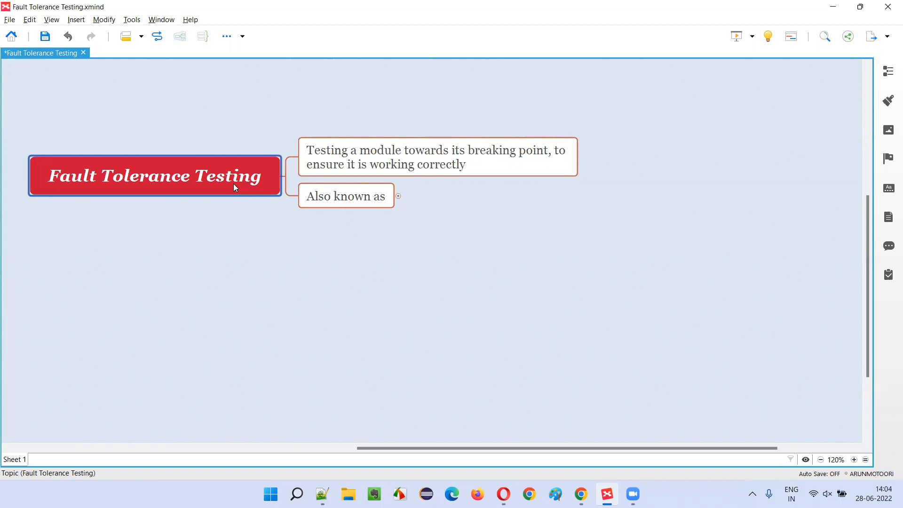
{"action": "mouse_move", "coordinate": [234, 192]}
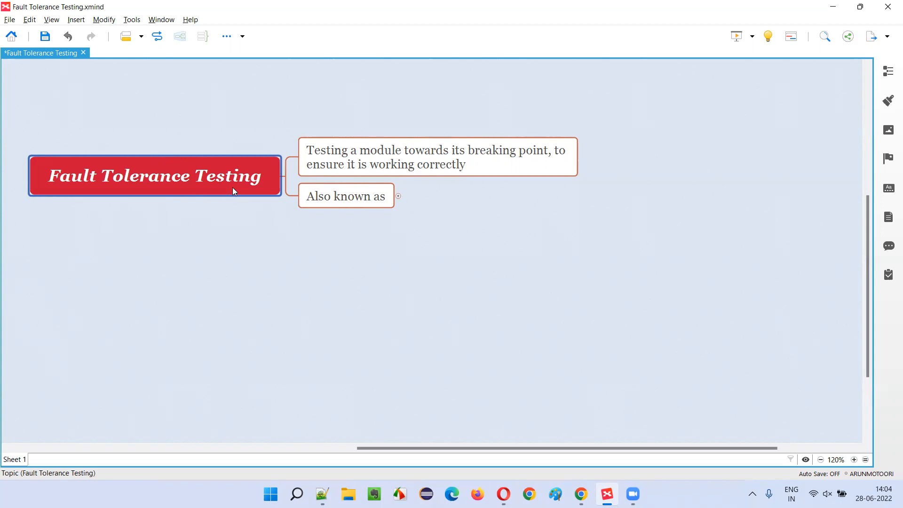
{"action": "left_click", "coordinate": [436, 157]}
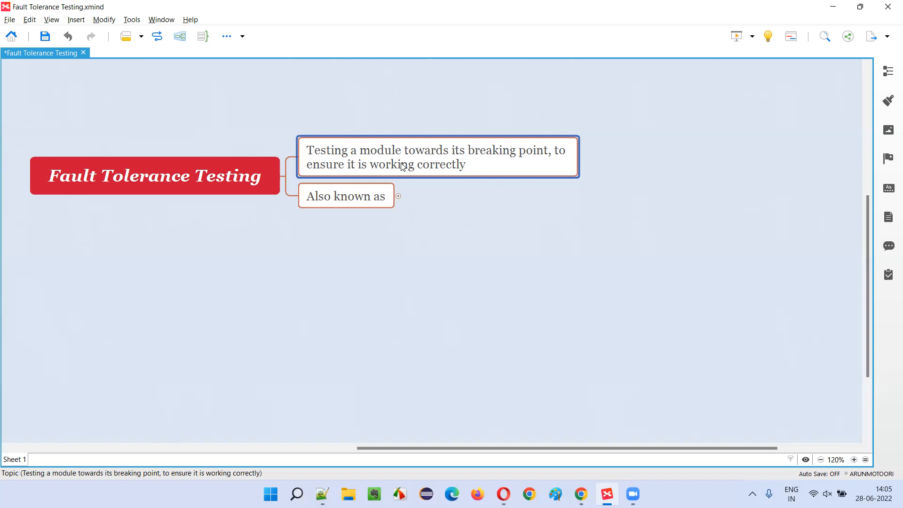
Expand 'Also known as' to show Gorilla Testing, Frustration Testing and Torture Testing
{"action": "left_click", "coordinate": [153, 176]}
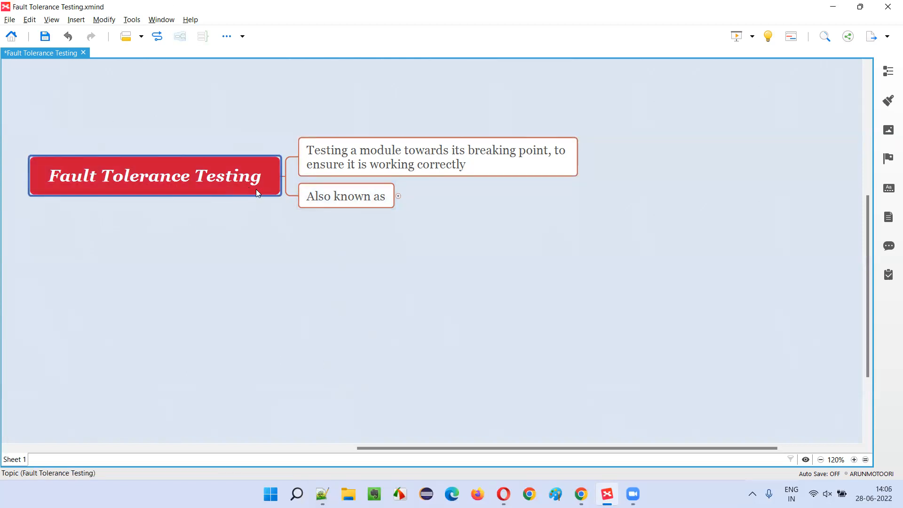
{"action": "left_click", "coordinate": [345, 196]}
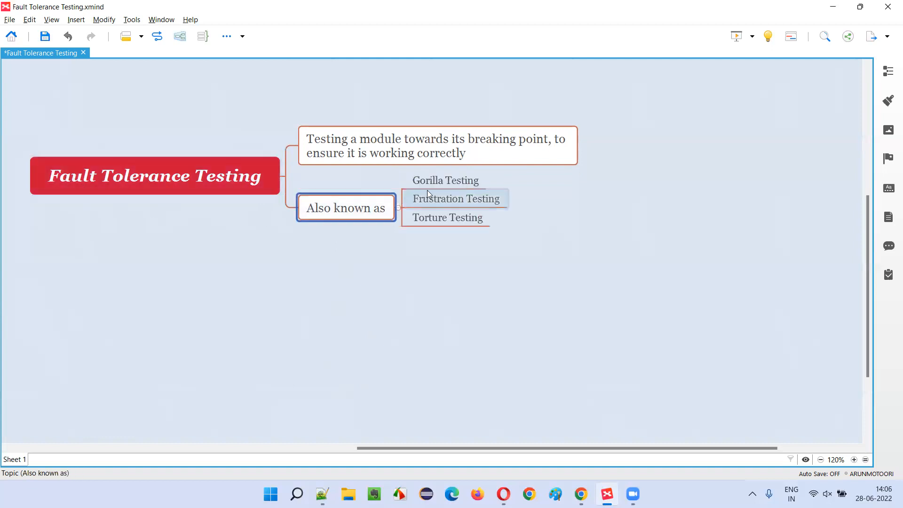
{"action": "left_click", "coordinate": [446, 217]}
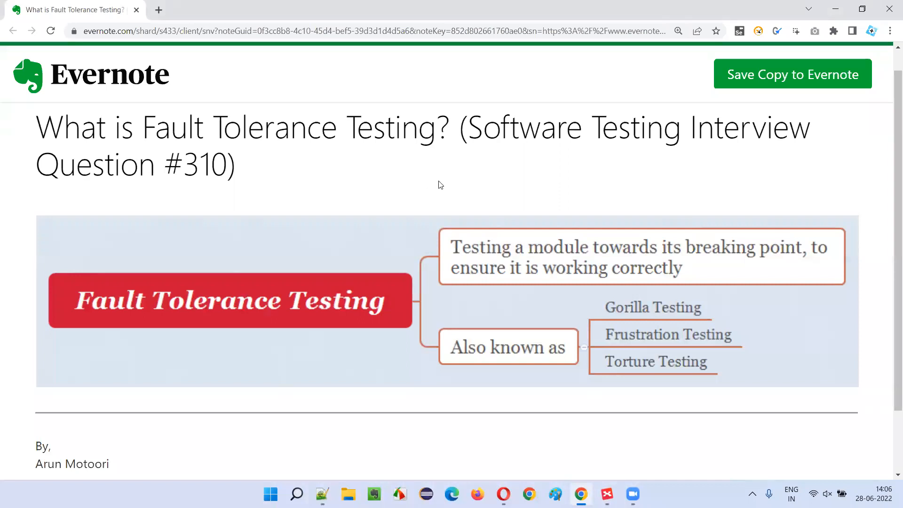
{"action": "mouse_move", "coordinate": [426, 185]}
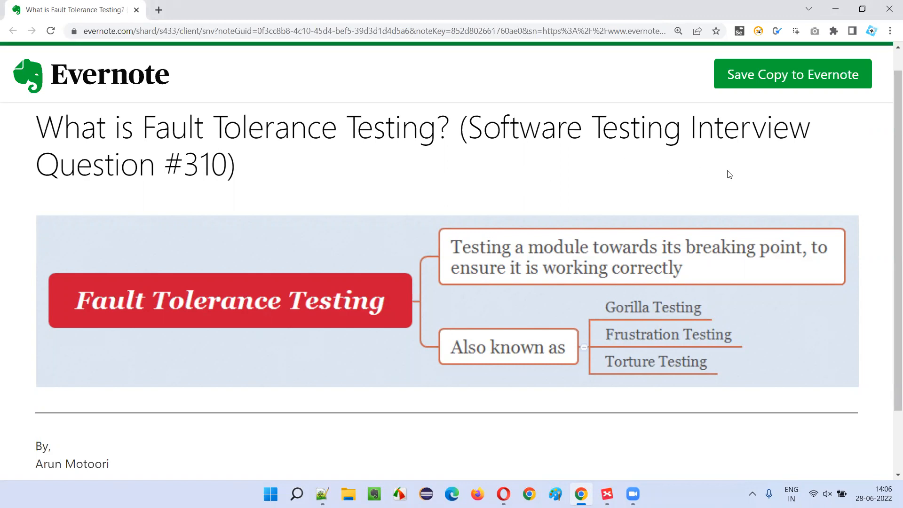
{"action": "mouse_move", "coordinate": [727, 177]}
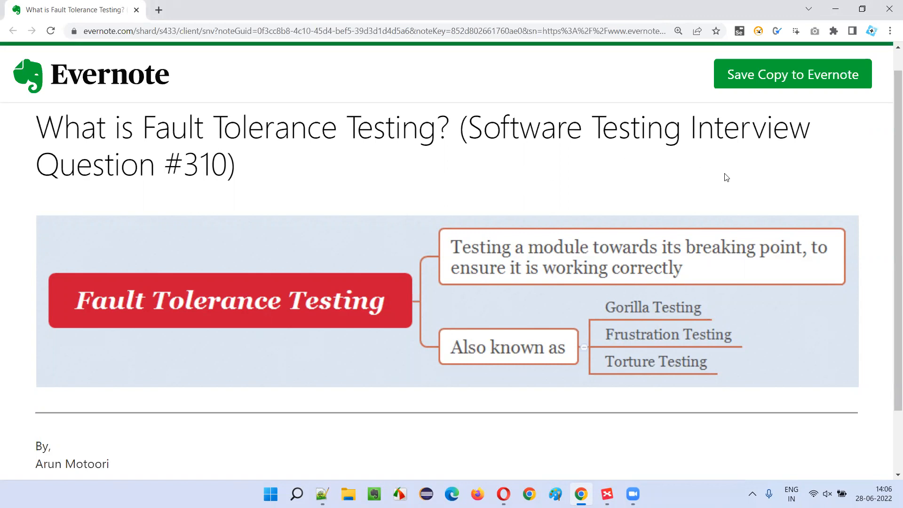
{"action": "mouse_move", "coordinate": [183, 4]}
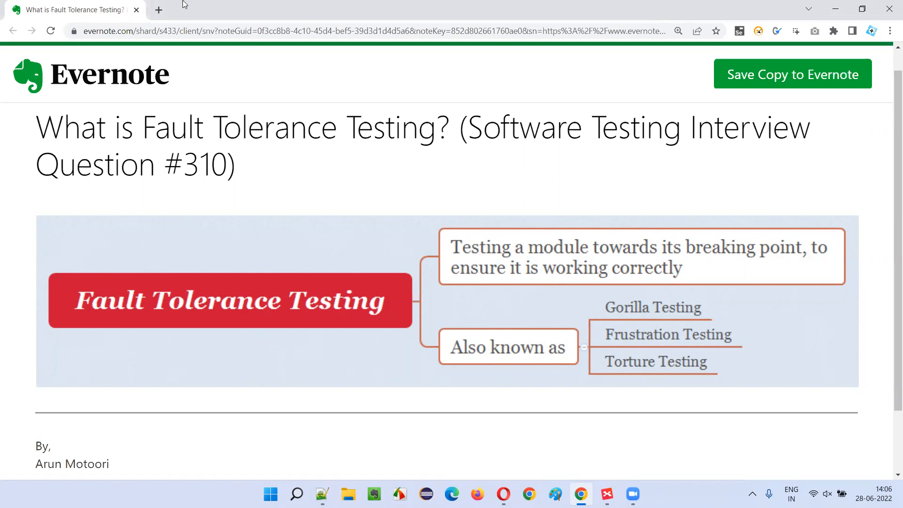